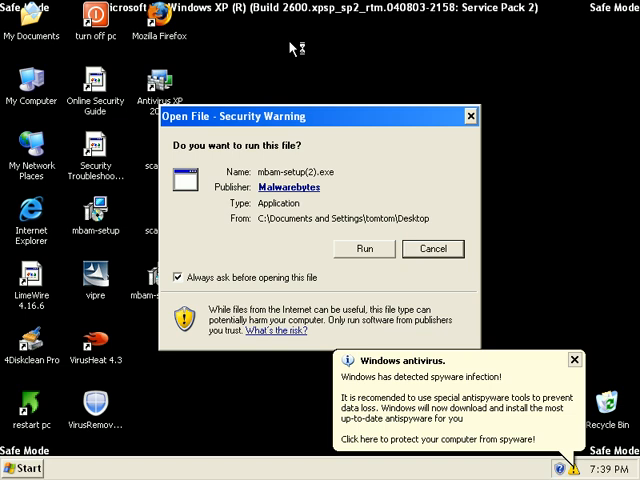
{"action": "mouse_move", "coordinate": [332, 128]}
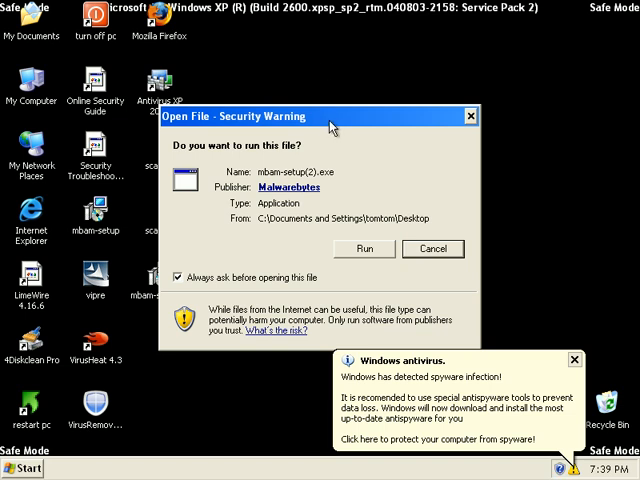
{"action": "mouse_move", "coordinate": [316, 252]}
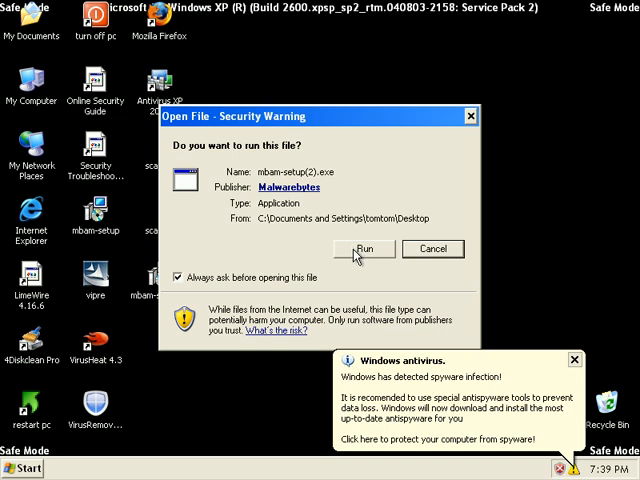
Step: Run the Malwarebytes setup in English and accept the license agreement
{"action": "left_click", "coordinate": [364, 250]}
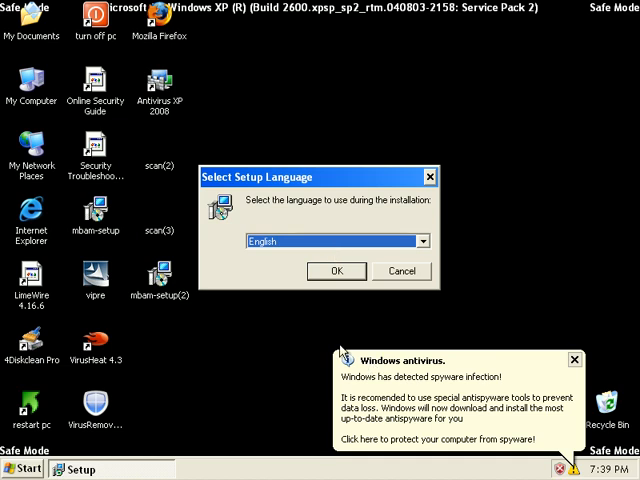
{"action": "mouse_move", "coordinate": [260, 276]}
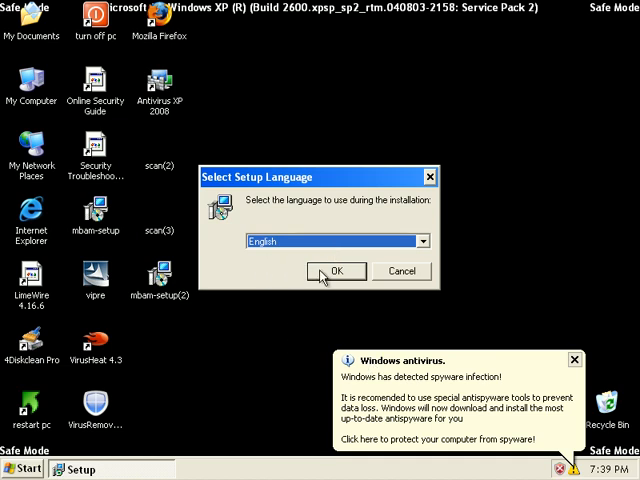
{"action": "left_click", "coordinate": [336, 272]}
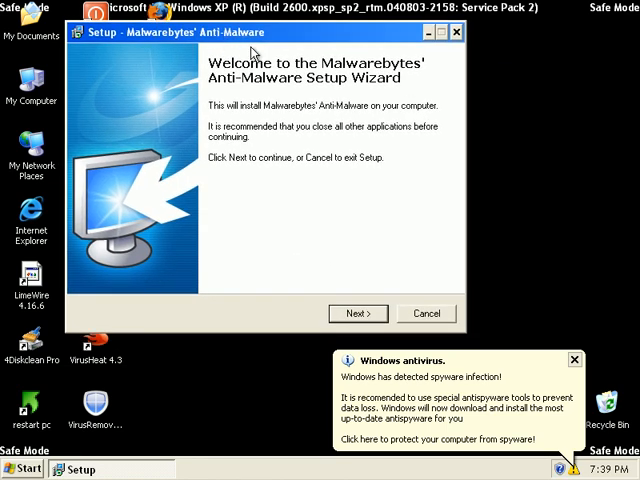
{"action": "mouse_move", "coordinate": [258, 52]}
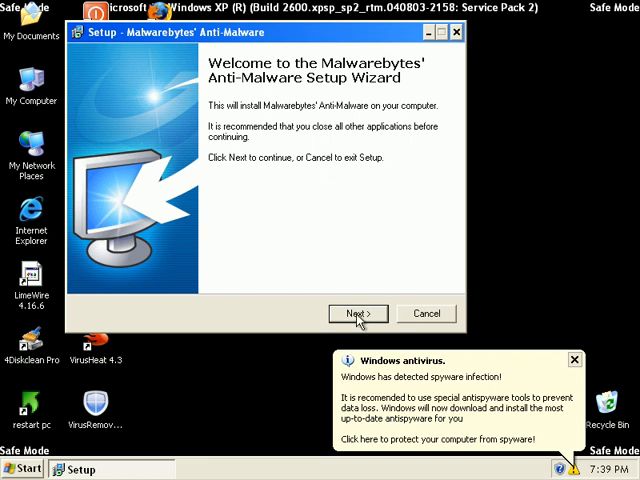
{"action": "left_click", "coordinate": [356, 312]}
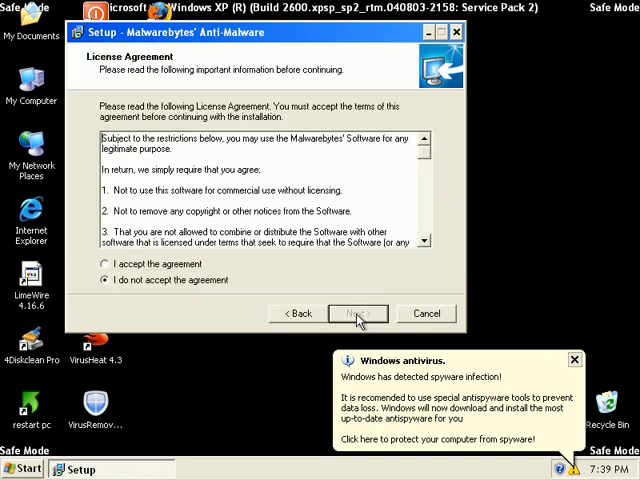
{"action": "left_click", "coordinate": [104, 264]}
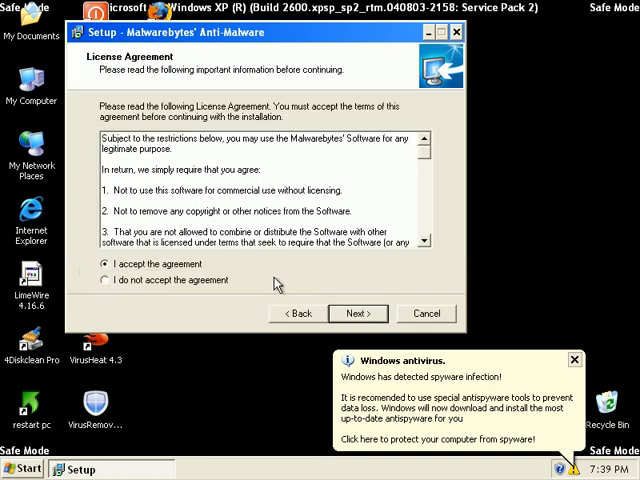
{"action": "mouse_move", "coordinate": [352, 312]}
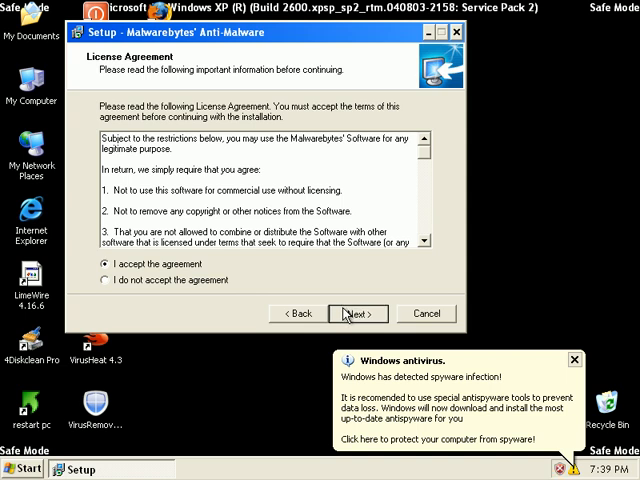
Step: Continue with the default installation folder and a desktop icon until setup completes
{"action": "left_click", "coordinate": [356, 312]}
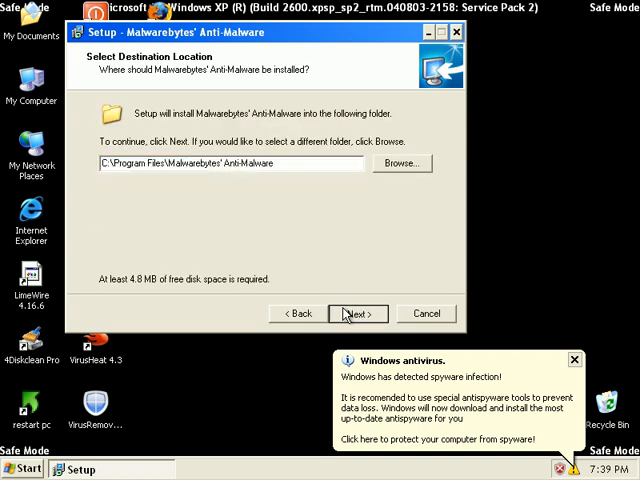
{"action": "left_click", "coordinate": [356, 312]}
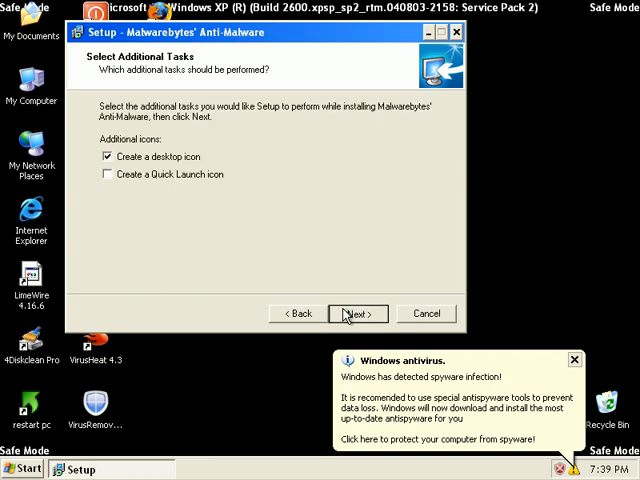
{"action": "left_click", "coordinate": [356, 312]}
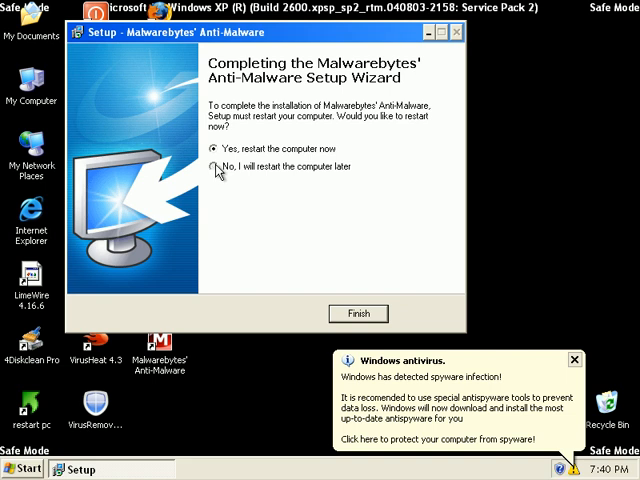
Step: Finish setup choosing to restart later, launch Anti-Malware from the desktop and dismiss the welcome message
{"action": "left_click", "coordinate": [212, 166]}
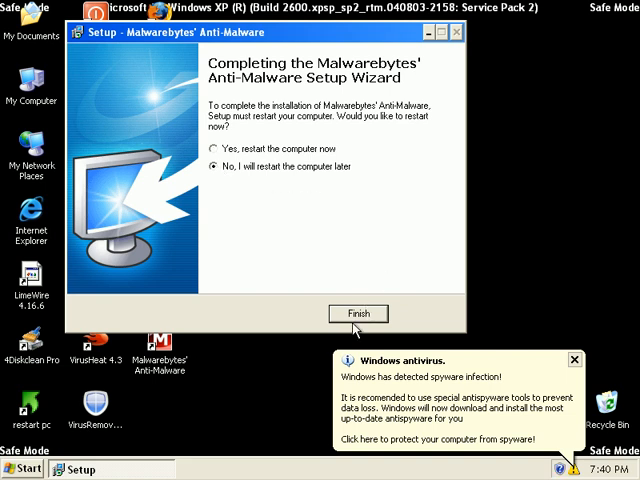
{"action": "left_click", "coordinate": [356, 312]}
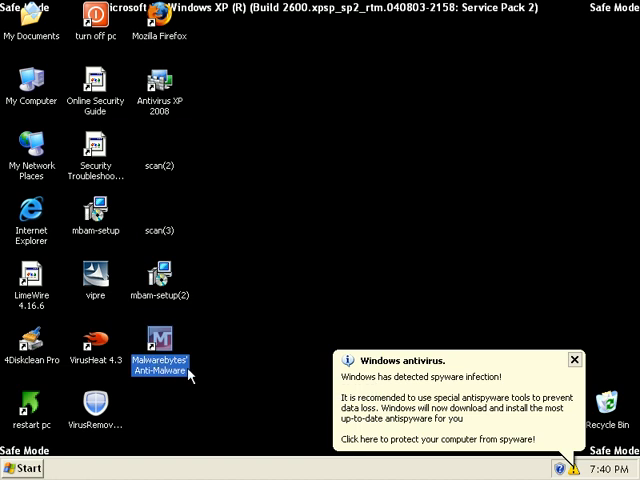
{"action": "double_click", "coordinate": [160, 344]}
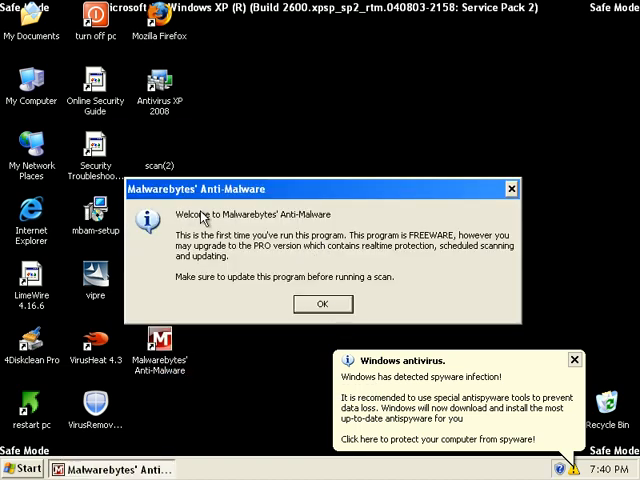
{"action": "mouse_move", "coordinate": [284, 264]}
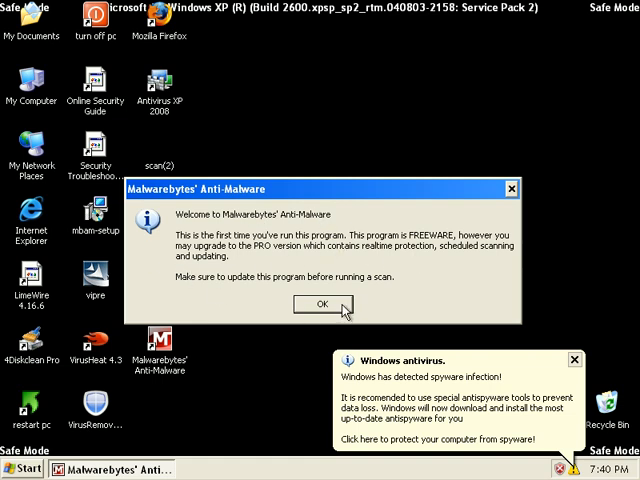
{"action": "left_click", "coordinate": [320, 304]}
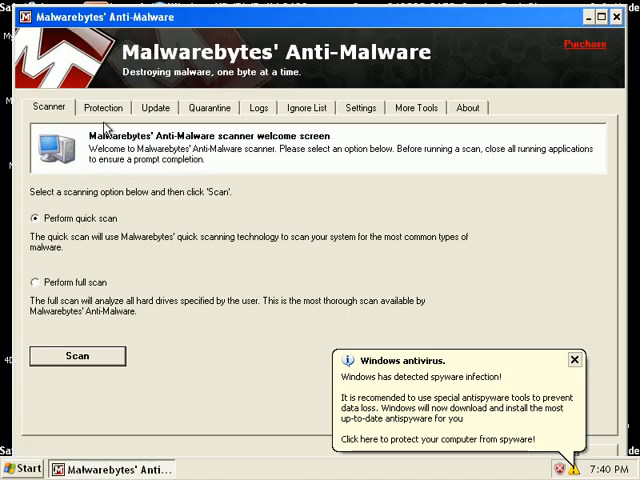
Step: Update definitions from database 1134 to 1189, then view the Protection Module page
{"action": "left_click", "coordinate": [154, 108]}
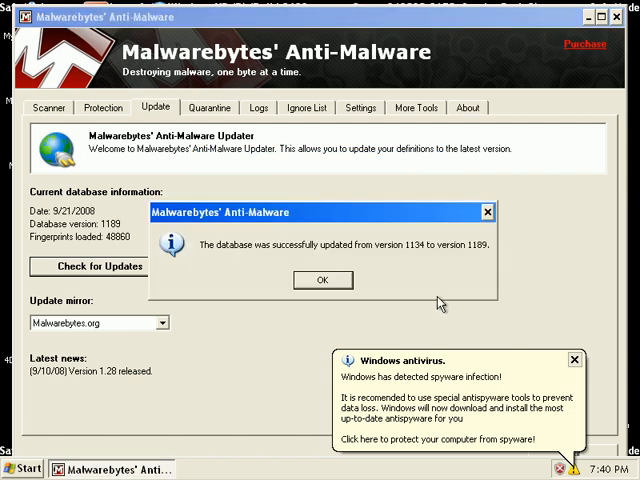
{"action": "left_click", "coordinate": [322, 280]}
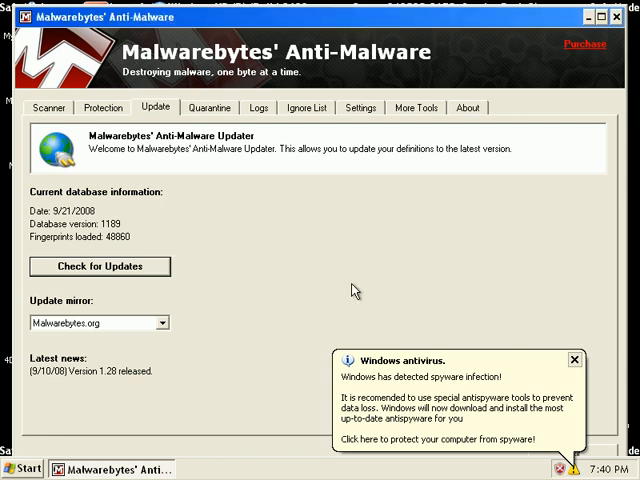
{"action": "mouse_move", "coordinate": [500, 246]}
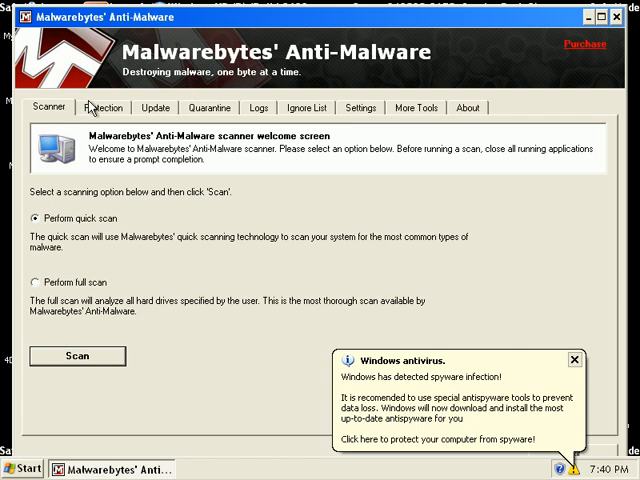
{"action": "left_click", "coordinate": [104, 108]}
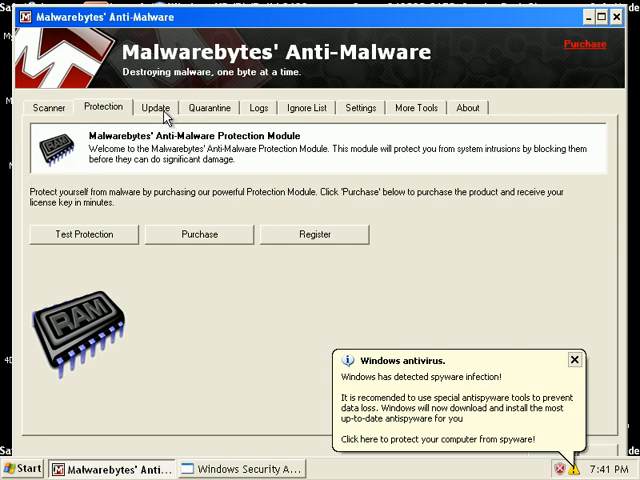
Step: Browse the Quarantine, Logs, Ignore List, Settings and More Tools pages
{"action": "left_click", "coordinate": [208, 108]}
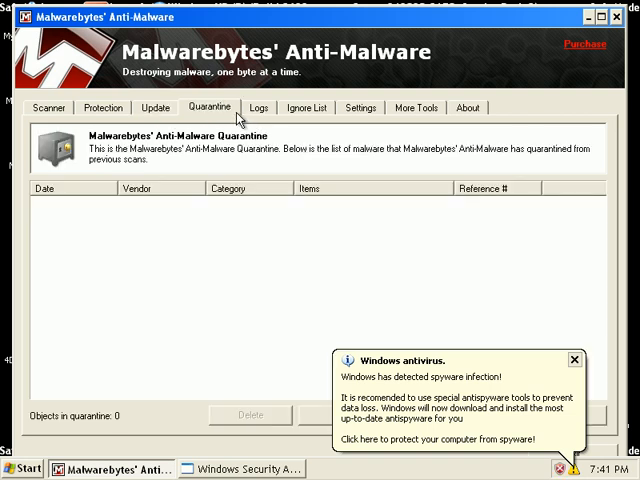
{"action": "left_click", "coordinate": [260, 108]}
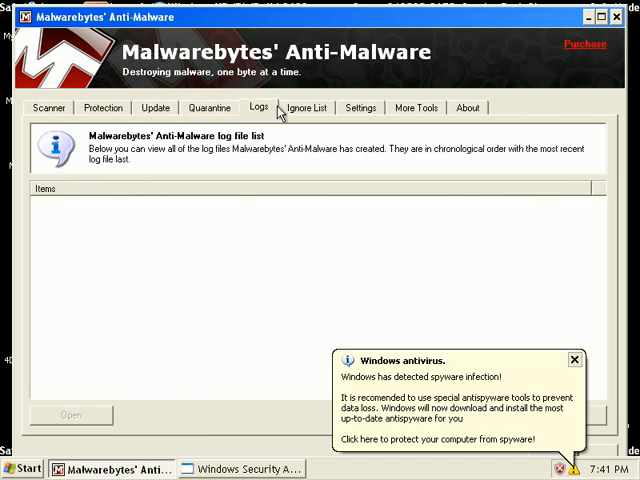
{"action": "left_click", "coordinate": [208, 108]}
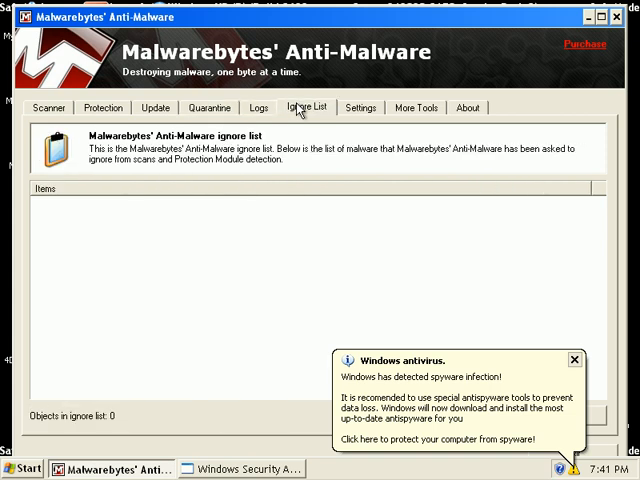
{"action": "left_click", "coordinate": [360, 108]}
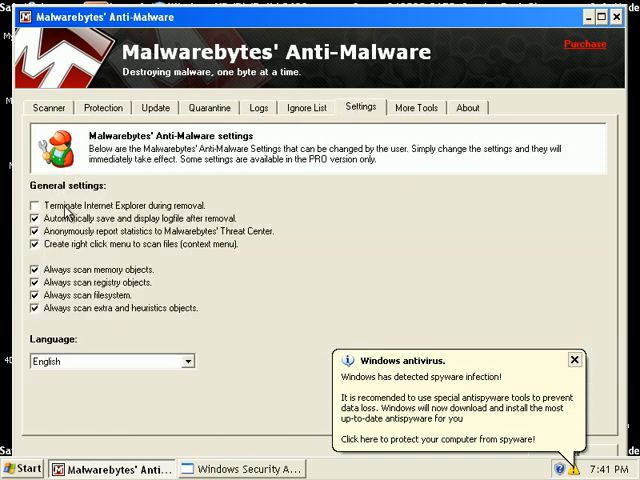
{"action": "left_click", "coordinate": [416, 108]}
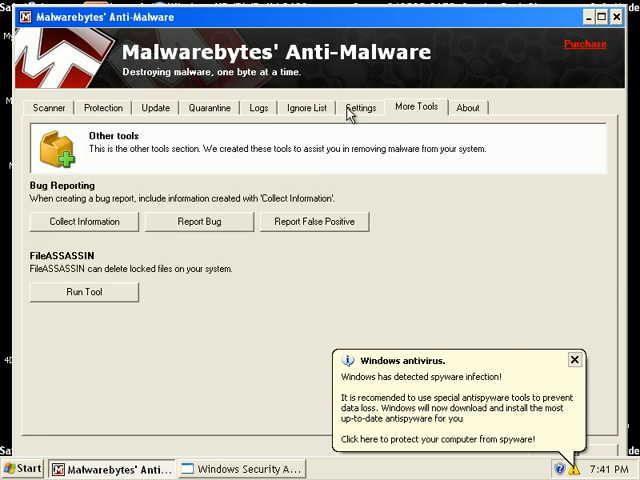
Step: Enable 'Terminate Internet Explorer during removal' in Settings and go to Other Tools
{"action": "left_click", "coordinate": [360, 108]}
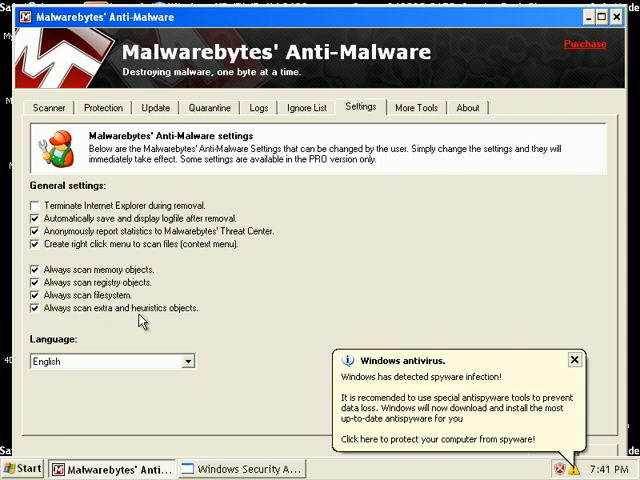
{"action": "mouse_move", "coordinate": [232, 312]}
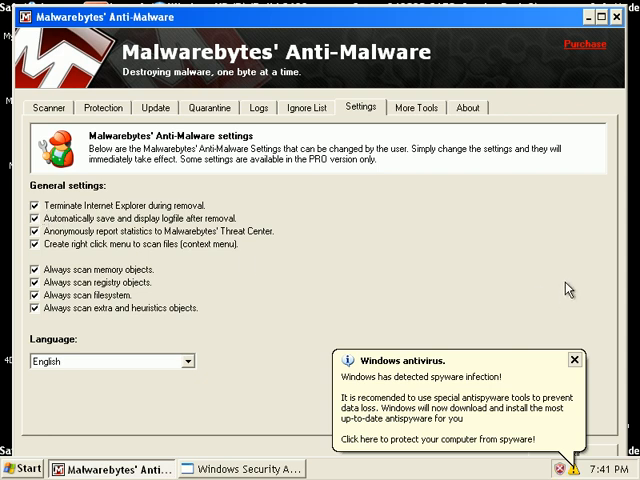
{"action": "left_click", "coordinate": [414, 108]}
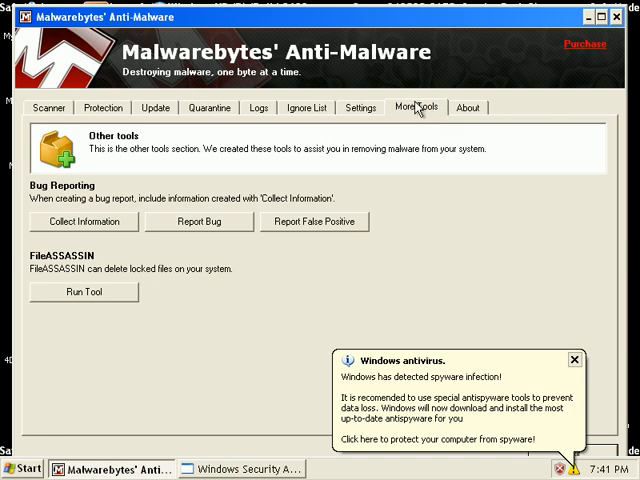
{"action": "mouse_move", "coordinate": [420, 116]}
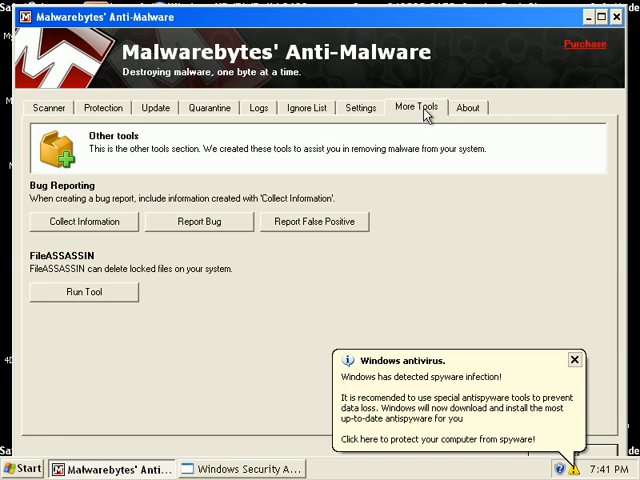
{"action": "mouse_move", "coordinate": [336, 128]}
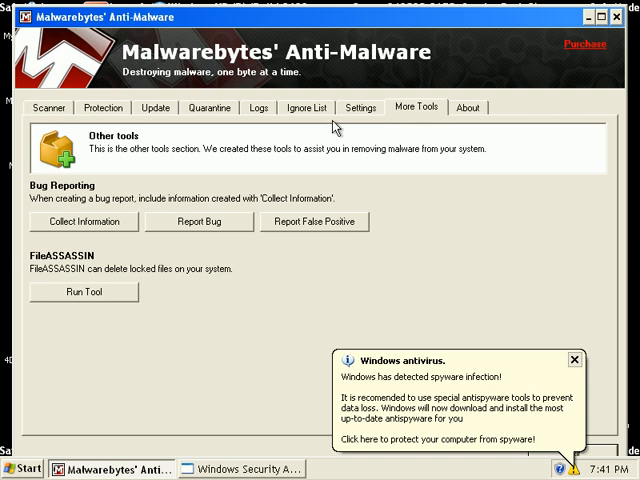
{"action": "mouse_move", "coordinate": [96, 290]}
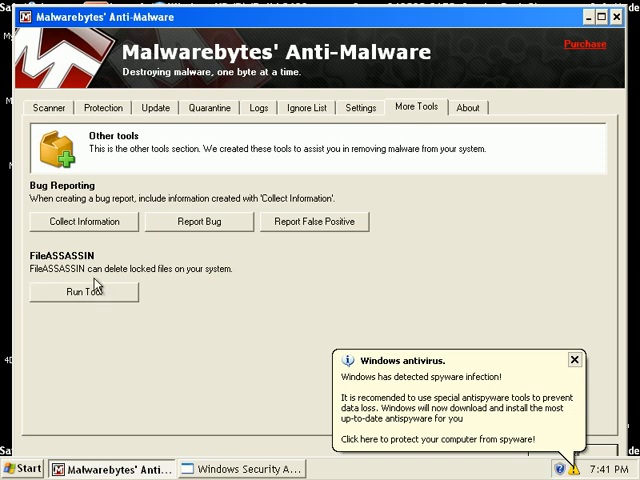
{"action": "mouse_move", "coordinate": [82, 316]}
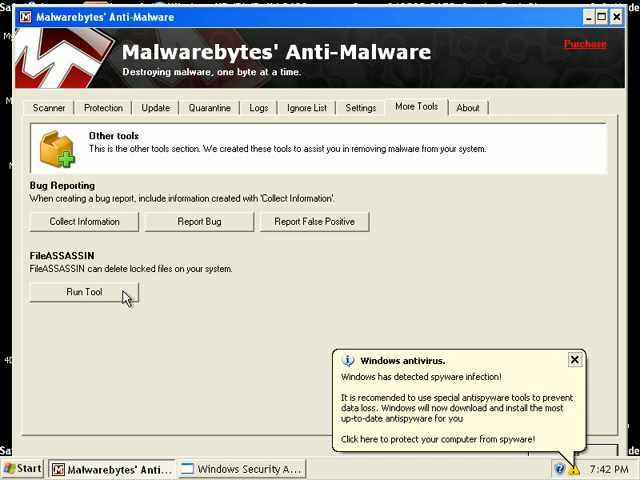
{"action": "left_click", "coordinate": [76, 294]}
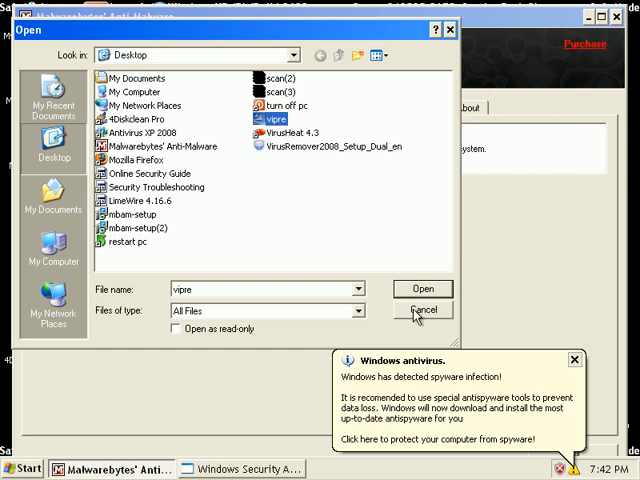
{"action": "left_click", "coordinate": [424, 308]}
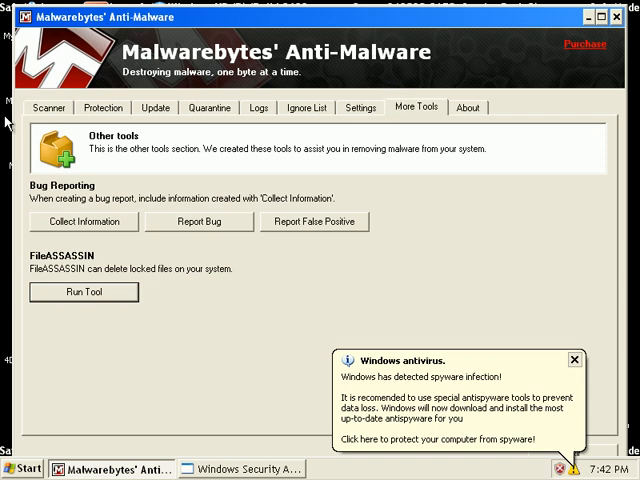
Step: Return to the Scanner page and dismiss the spyware security alert pop-up
{"action": "left_click", "coordinate": [48, 108]}
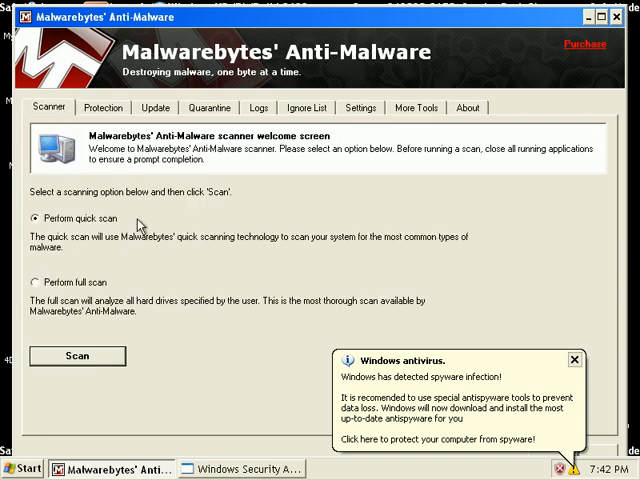
{"action": "left_click", "coordinate": [104, 108]}
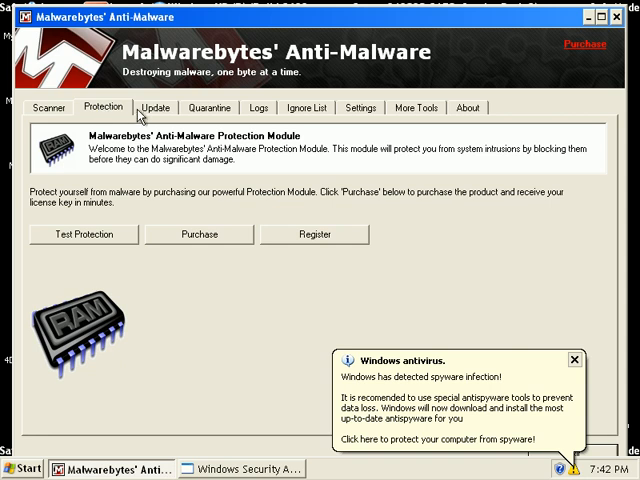
{"action": "left_click", "coordinate": [50, 108]}
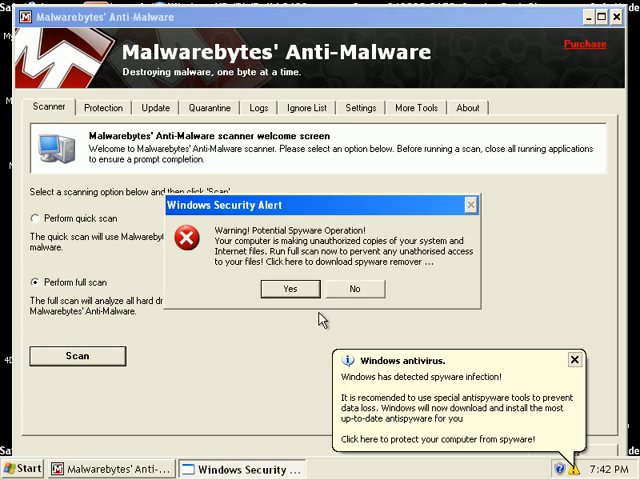
{"action": "left_click", "coordinate": [356, 288]}
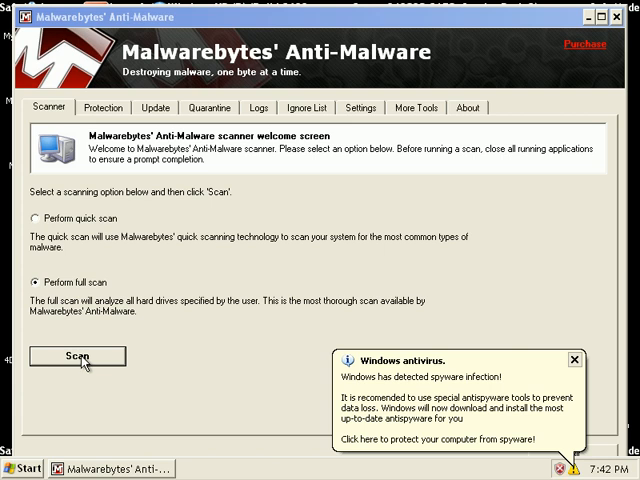
Step: Start a full system scan with 'Perform full scan' selected
{"action": "left_click", "coordinate": [76, 356]}
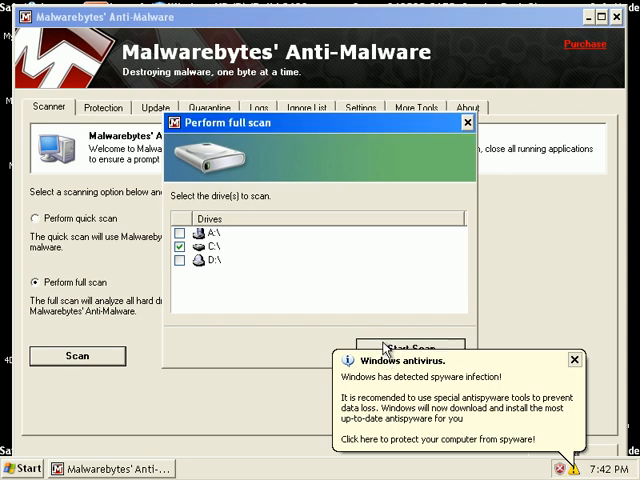
{"action": "left_click", "coordinate": [406, 348]}
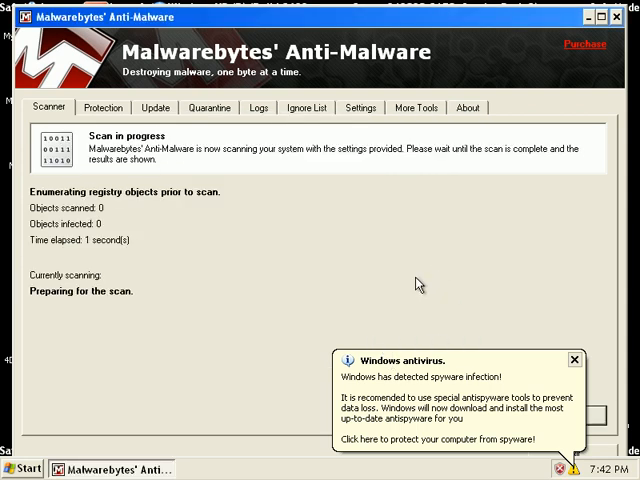